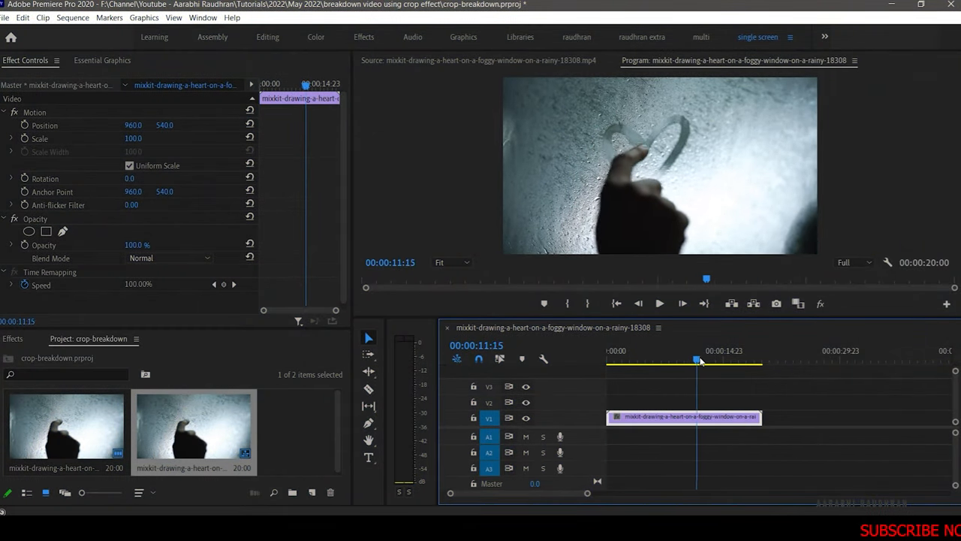
Step: Scrub the foggy-window clip around the twelve-second mark and bring up the Window menu
left_click_drag(697, 361, 739, 361)
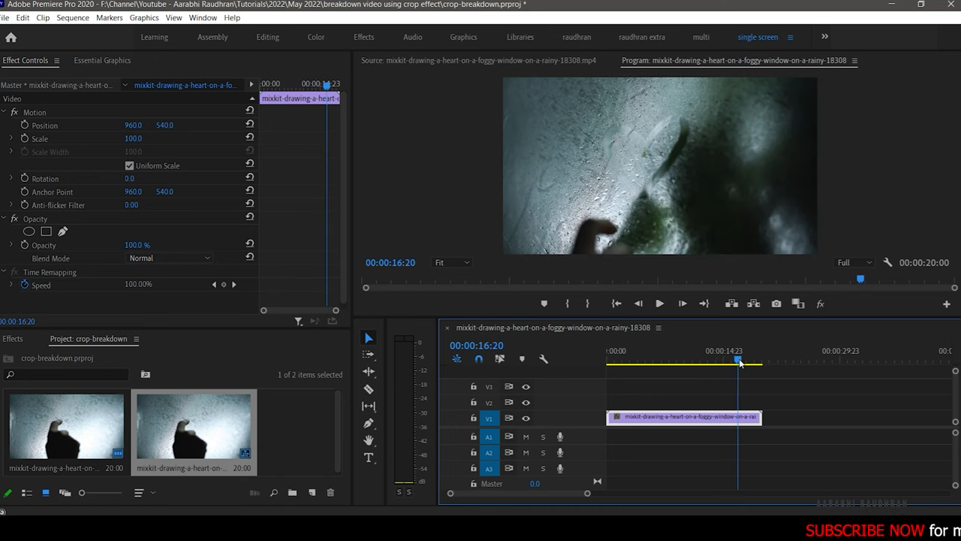
left_click_drag(740, 361, 704, 360)
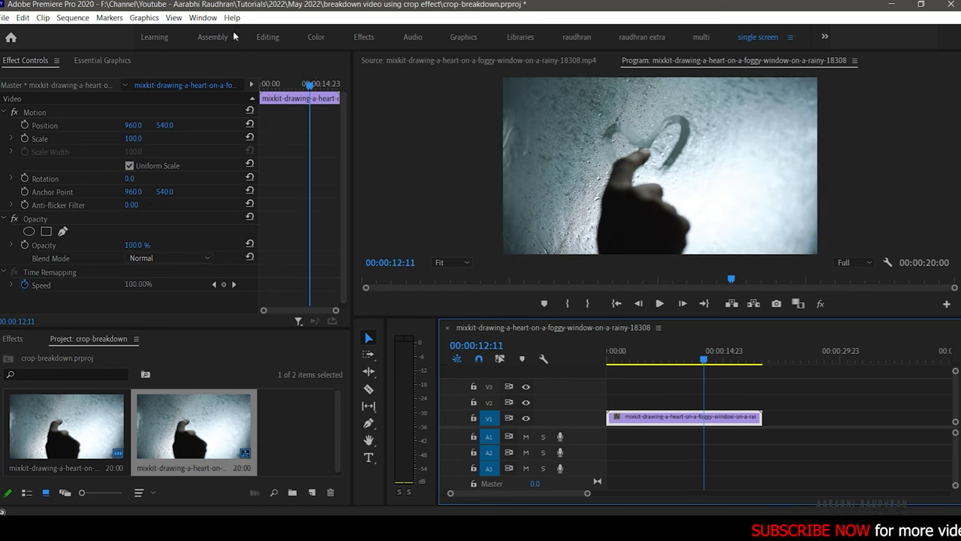
left_click(203, 17)
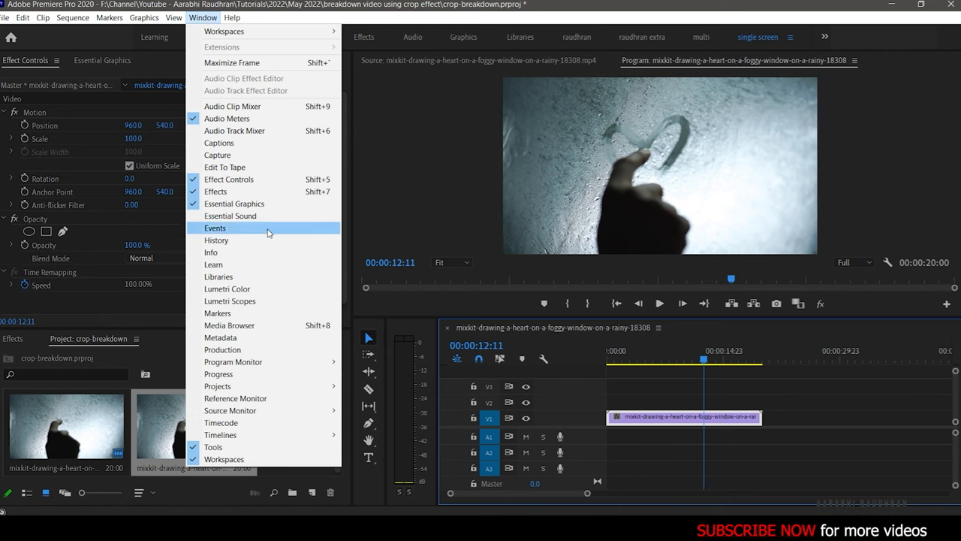
Step: Show Lumetri Color and grade: Exposure -0.6, Contrast 78.1, Highlights -47.1, Shadows 35.5
left_click(227, 288)
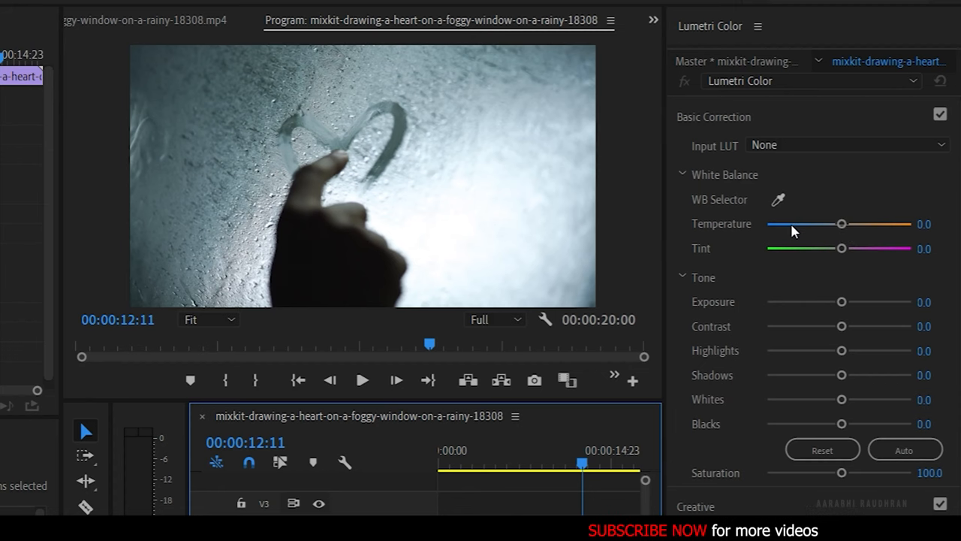
left_click_drag(841, 224, 788, 224)
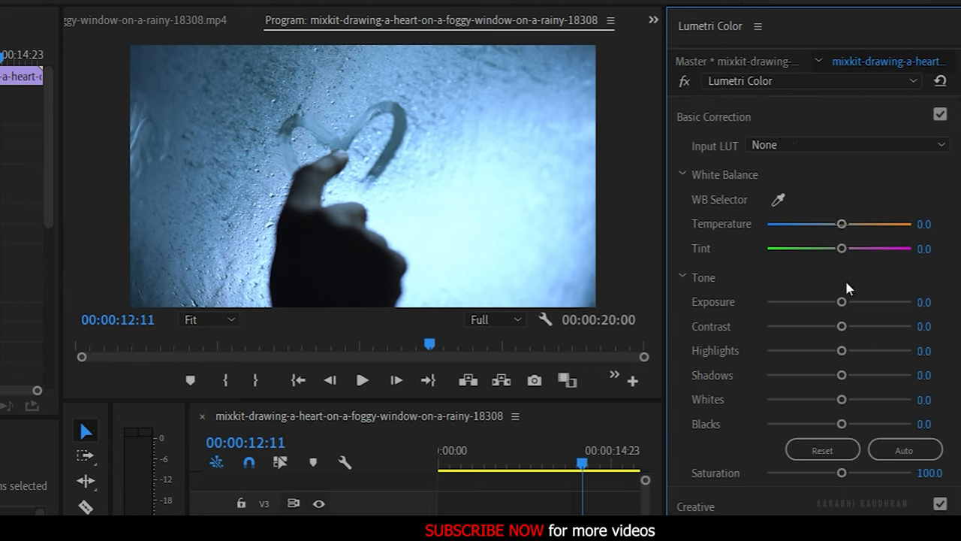
left_click_drag(841, 302, 830, 301)
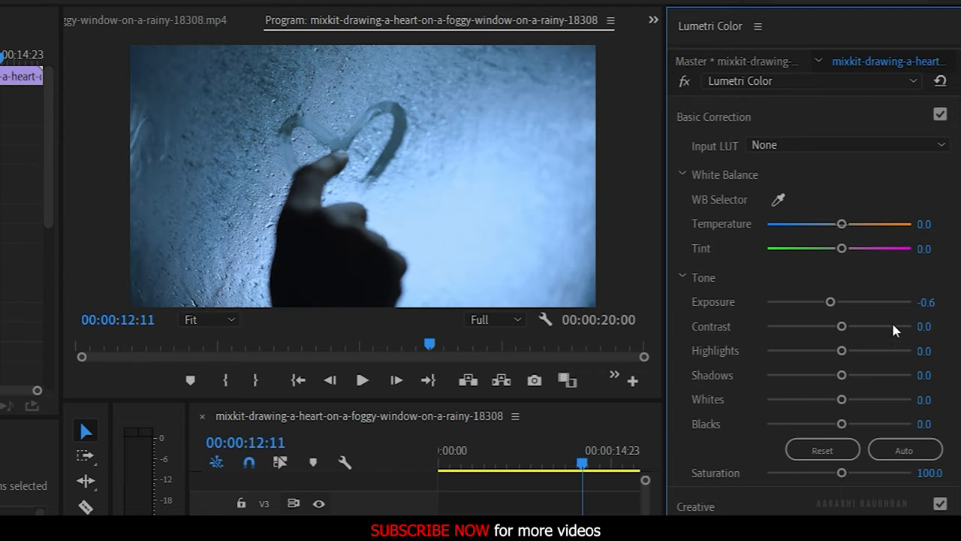
left_click_drag(841, 326, 896, 326)
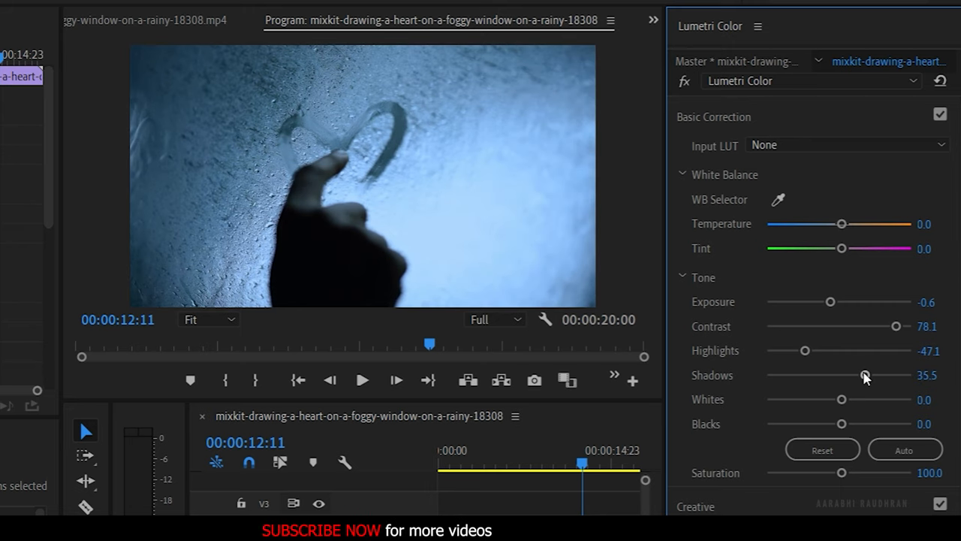
left_click(811, 80)
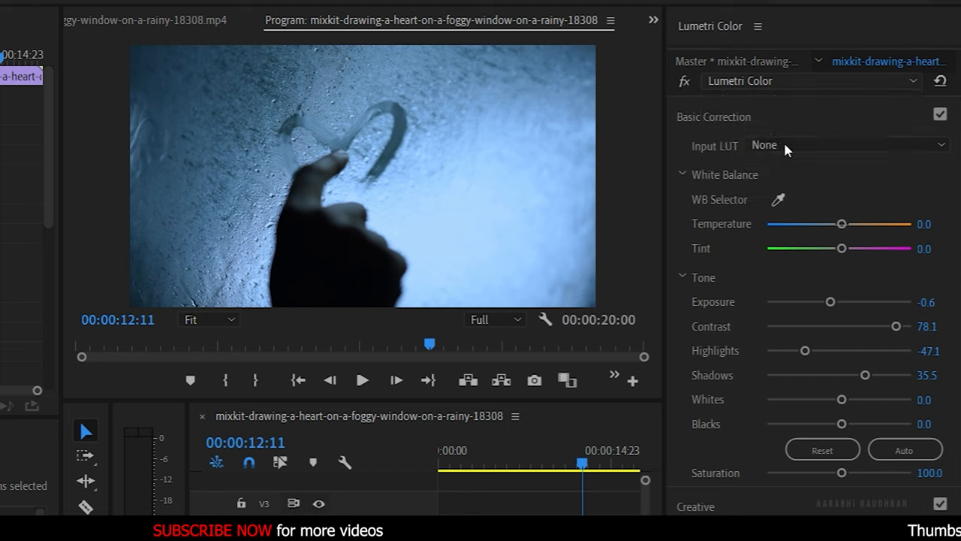
left_click(821, 450)
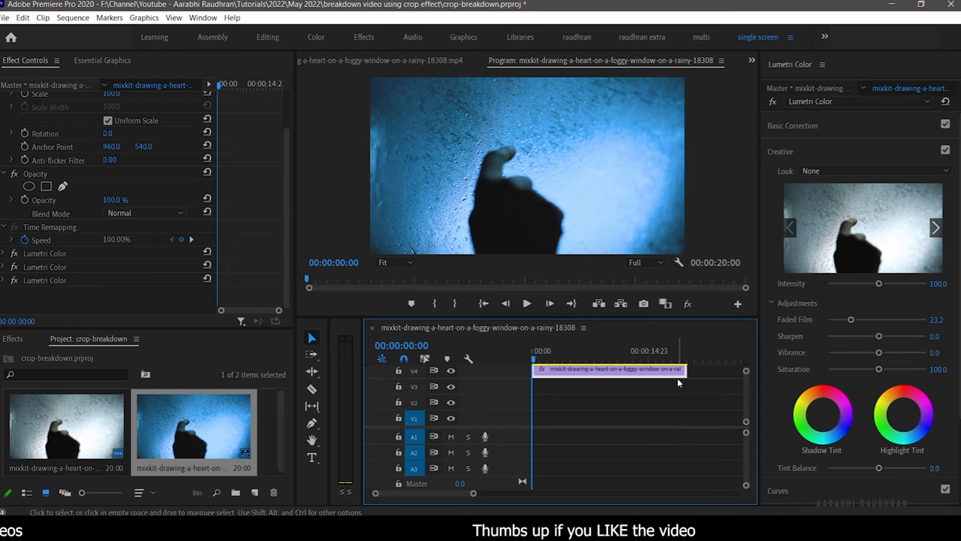
mouse_move(653, 373)
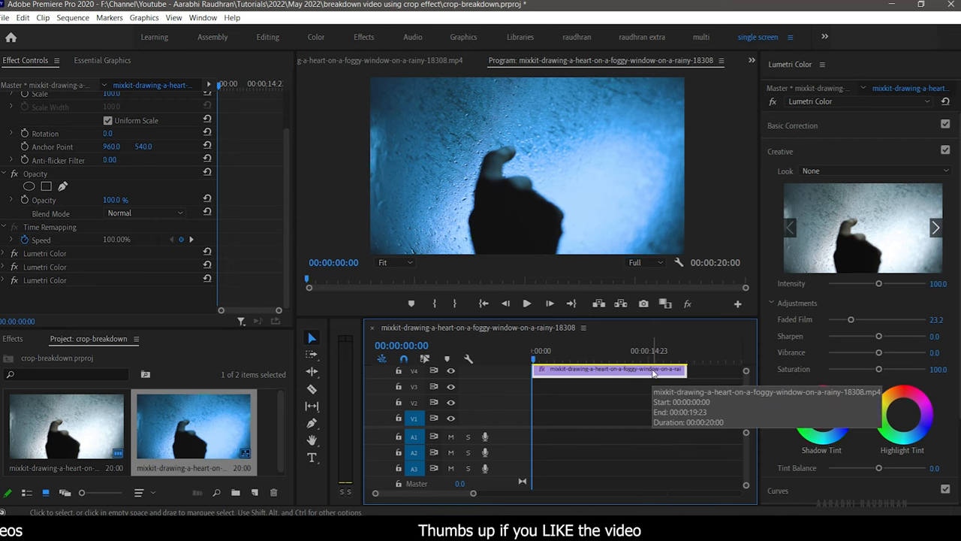
mouse_move(642, 377)
type("crop")
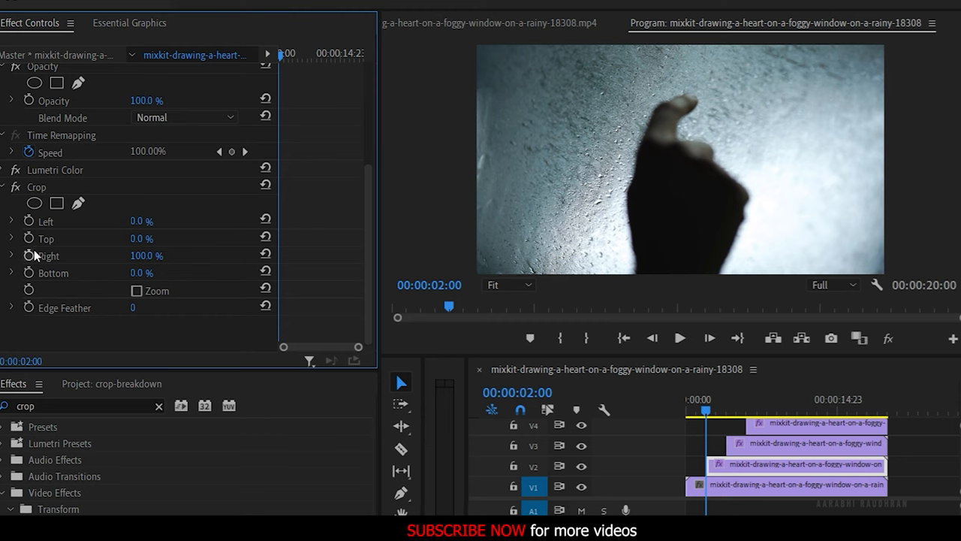
Step: Keyframe the V2 clip's Crop Right edge at 100% three seconds in
left_click(48, 255)
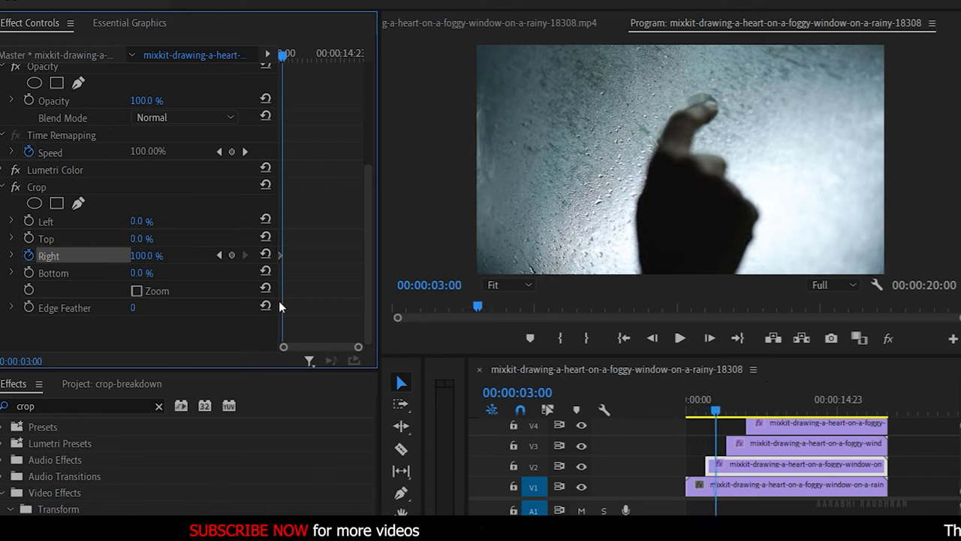
double_click(147, 255)
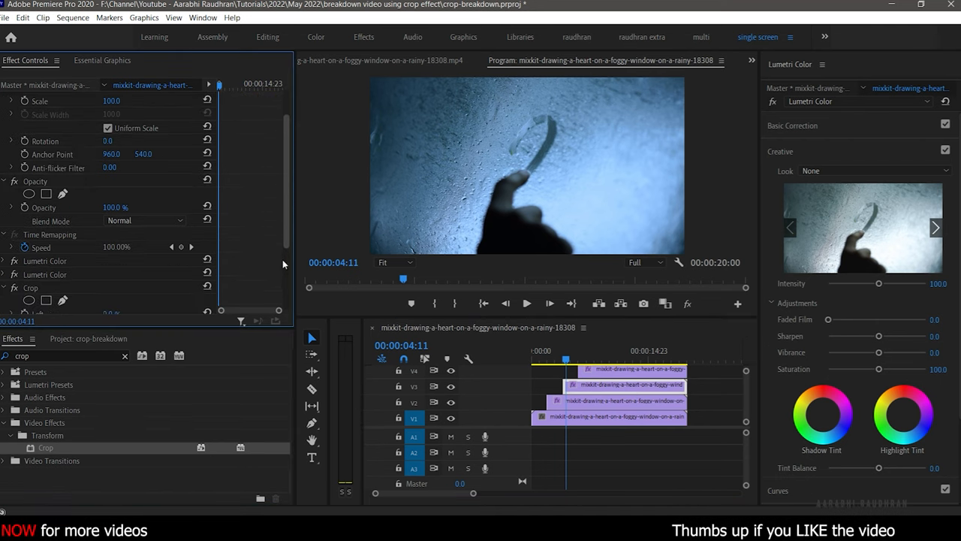
Step: Keyframe the V4 clip's Crop Right edge at 0% at 00:00:07:00
scroll("down", 3)
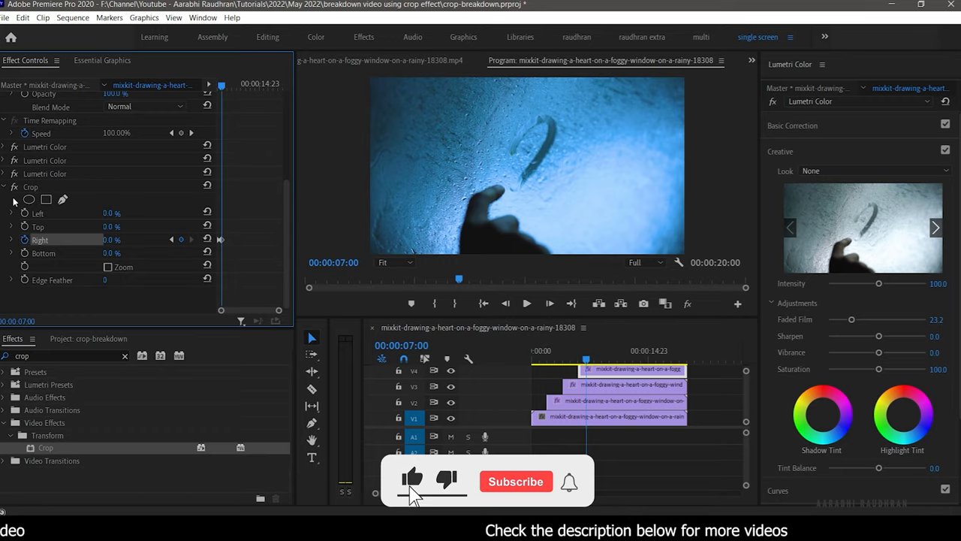
left_click(515, 482)
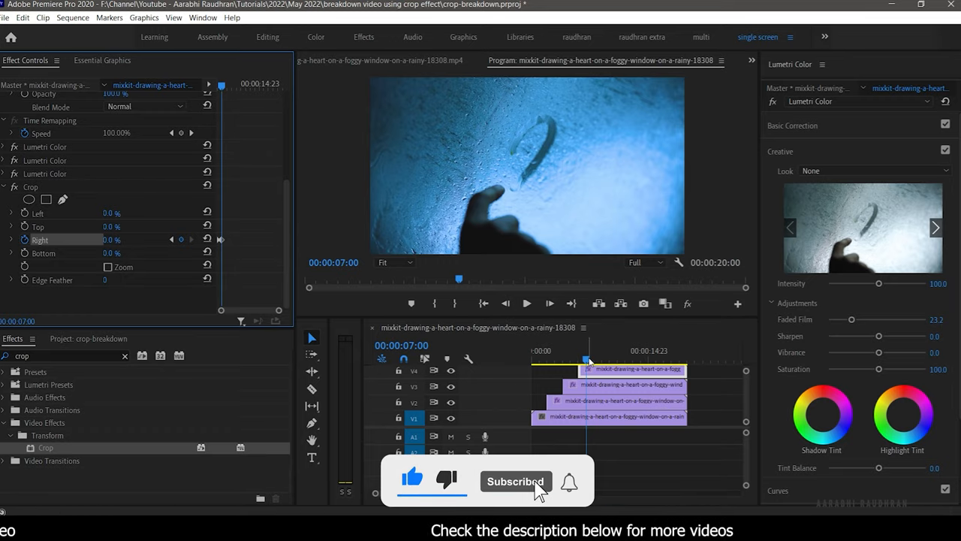